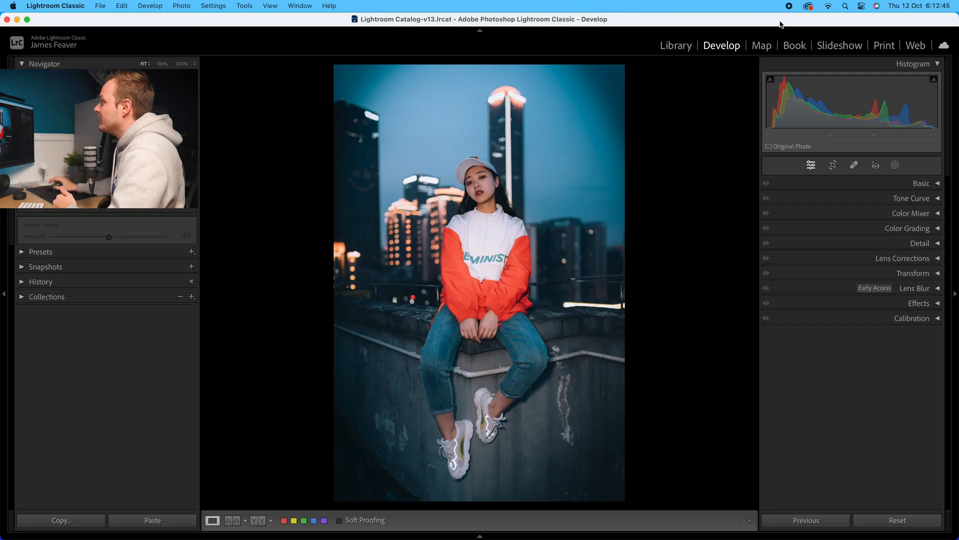
# Step: Open About Lightroom Classic from the app menu to check version 13.0 and Camera Raw 16.0
pyautogui.click(55, 5)
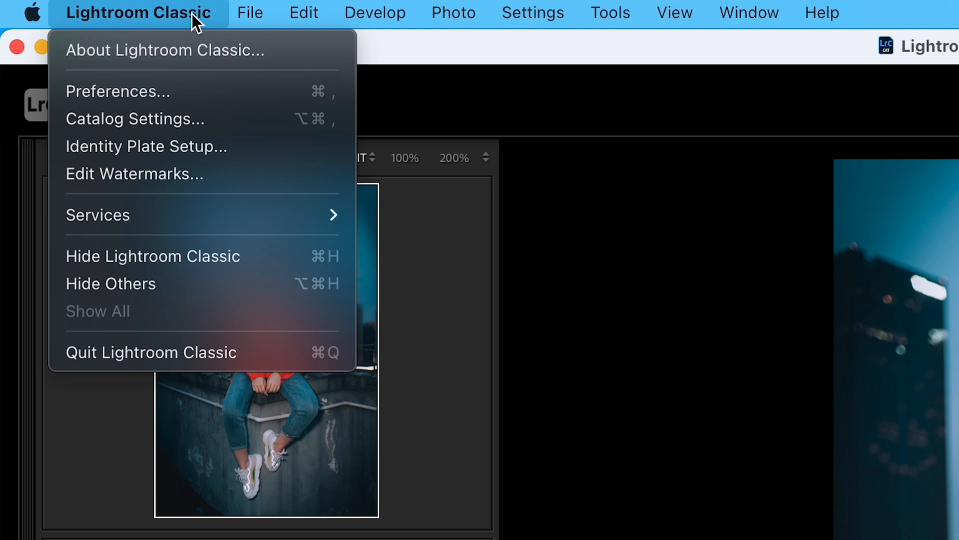
pyautogui.click(165, 50)
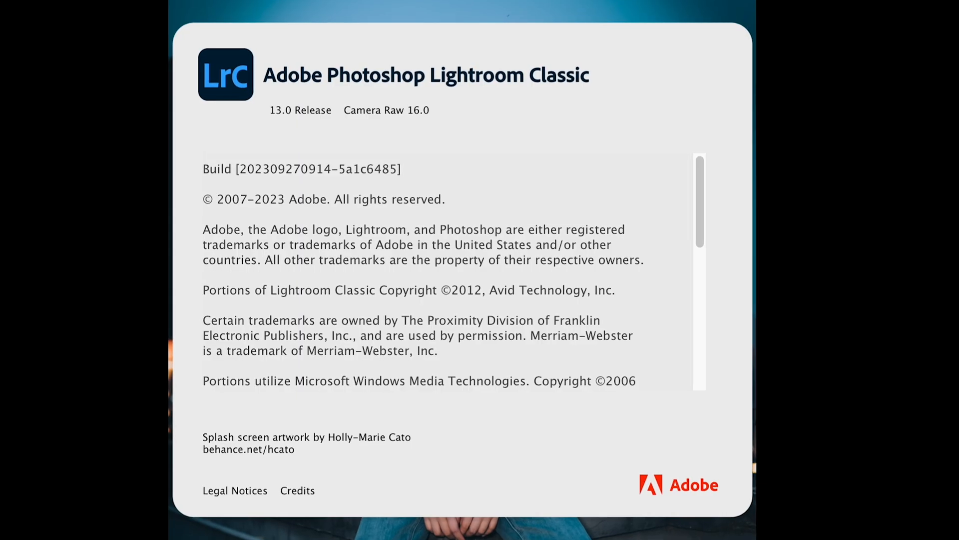